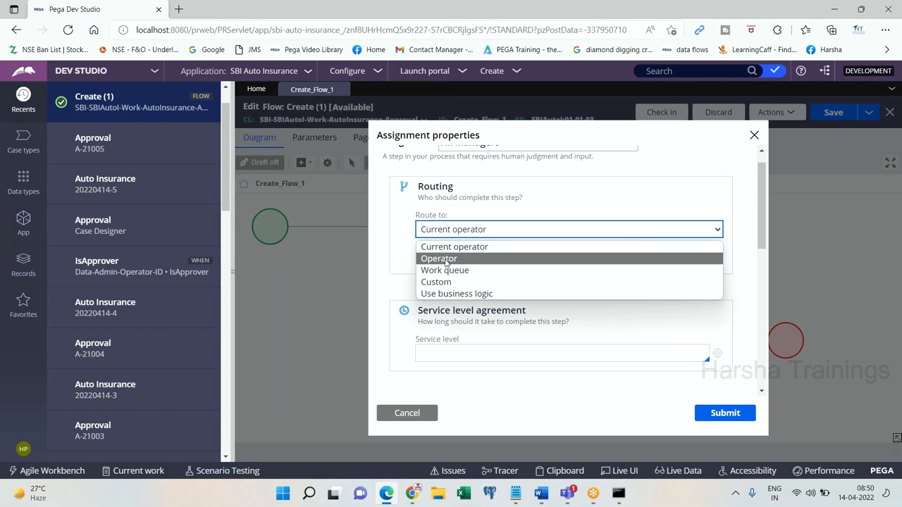
{"action": "mouse_move", "coordinate": [445, 270]}
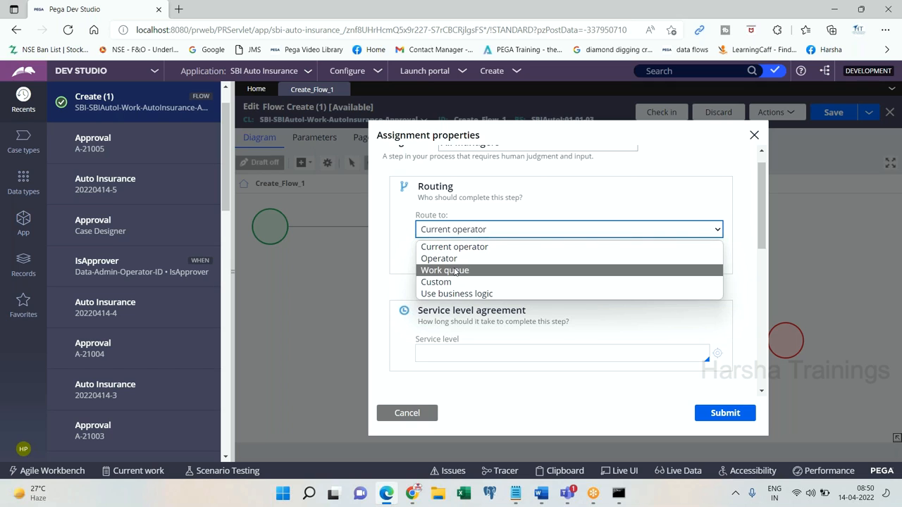
{"action": "mouse_move", "coordinate": [456, 295]}
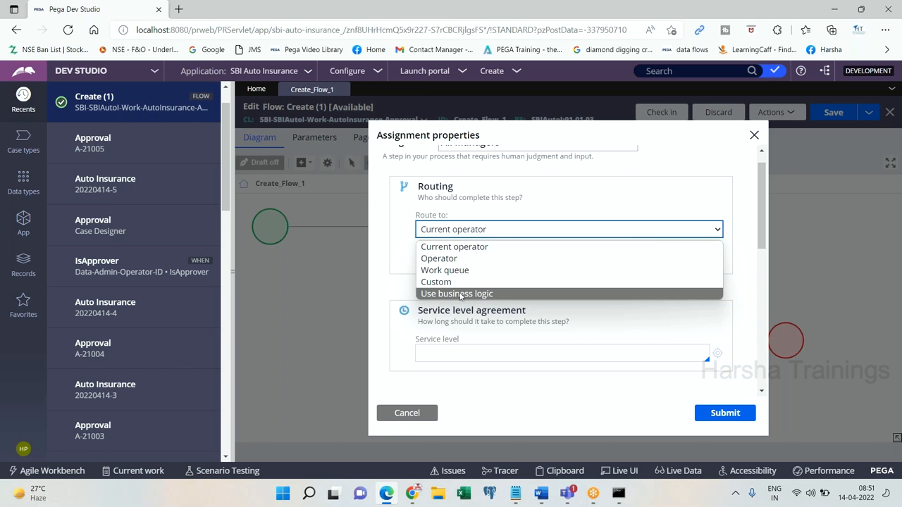
Route the assignment by 'Use business logic' instead of the current operator.
{"action": "left_click", "coordinate": [456, 294]}
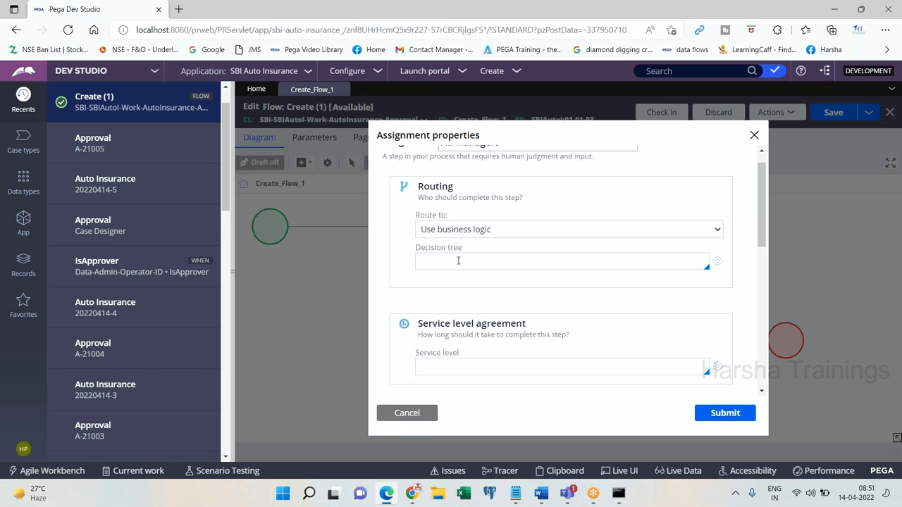
Create and open a new decision tree labelled 'sdfsd' and add its first condition row.
{"action": "left_click", "coordinate": [458, 261]}
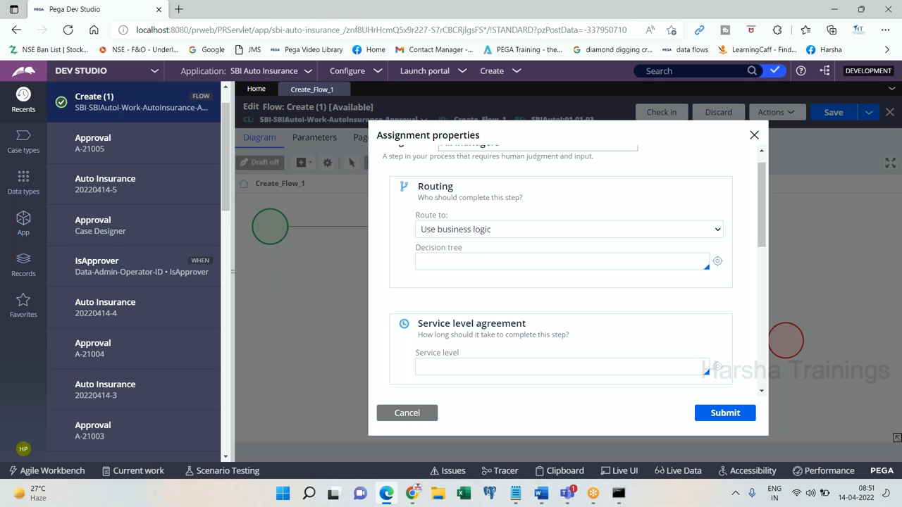
{"action": "left_click", "coordinate": [717, 261]}
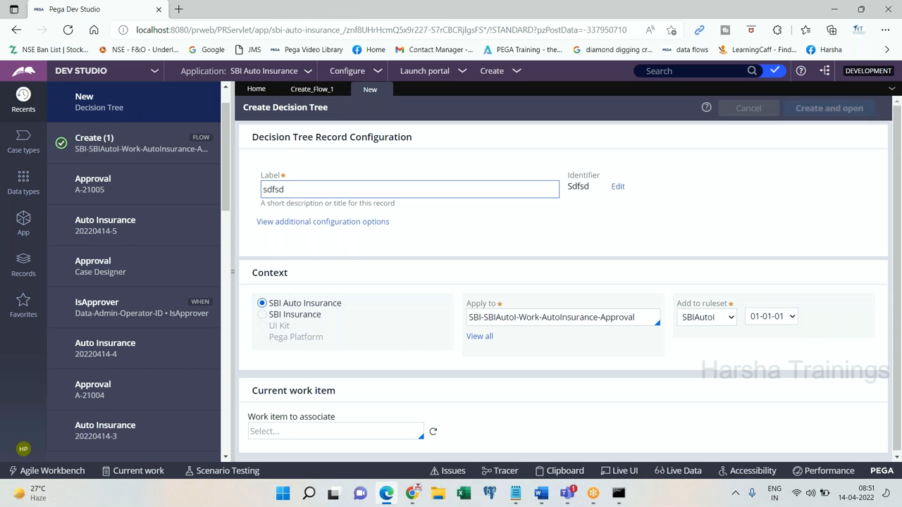
{"action": "left_click", "coordinate": [828, 107]}
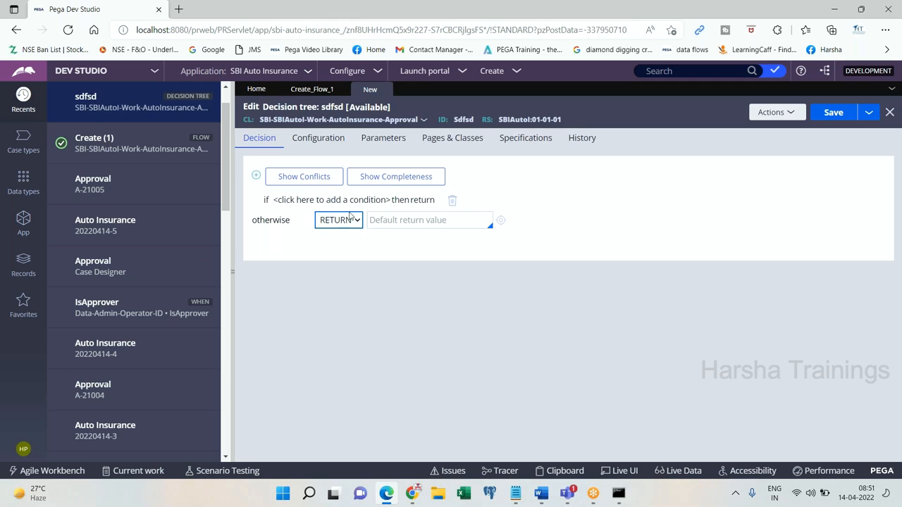
{"action": "left_click", "coordinate": [345, 200]}
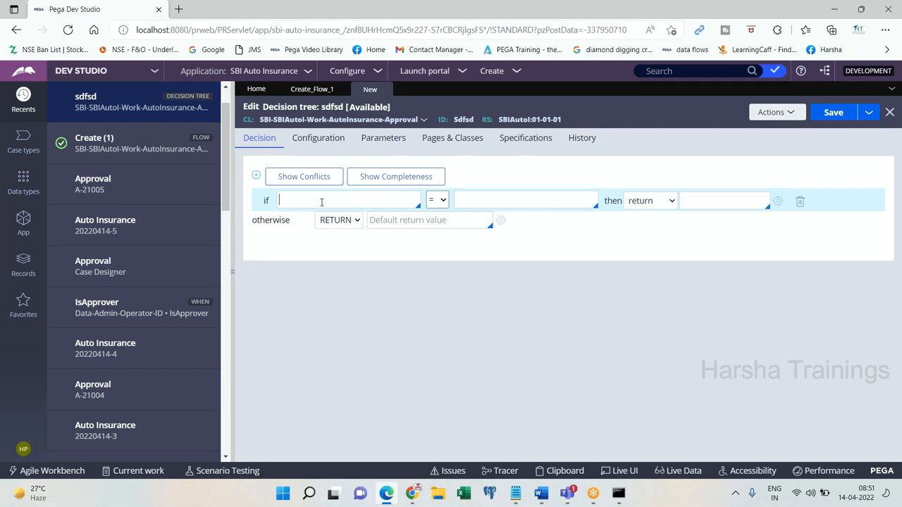
Return sbimng1 for .Age = 15 and sbimngr2 for .Age = 20, adding a third row.
{"action": "type", "text": ".Age"}
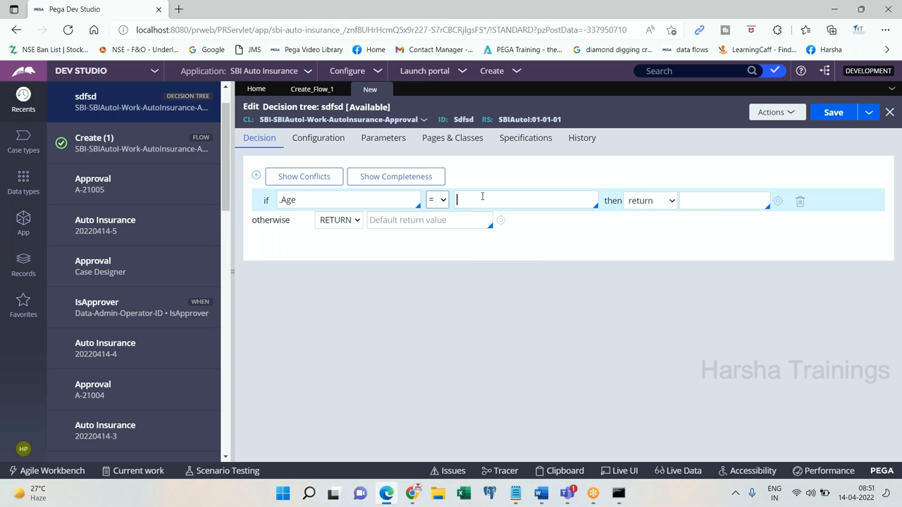
{"action": "type", "text": "15"}
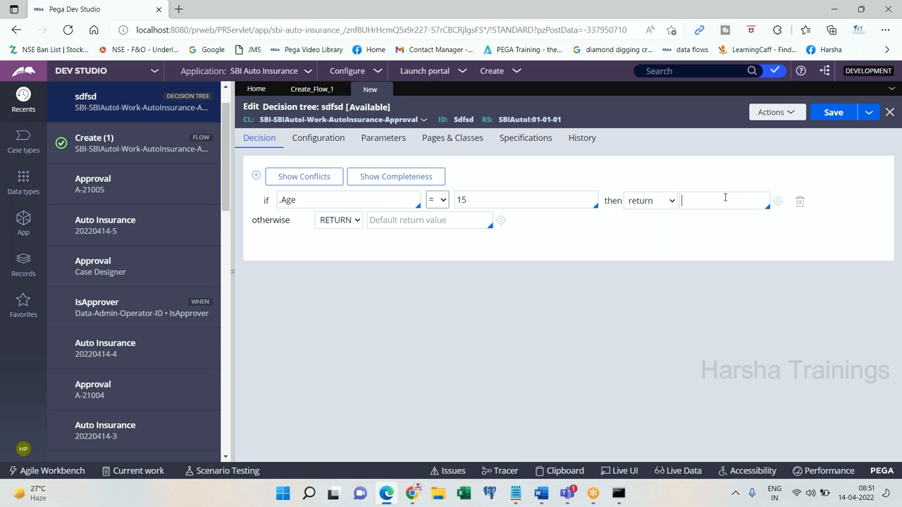
{"action": "type", "text": "sbimng1"}
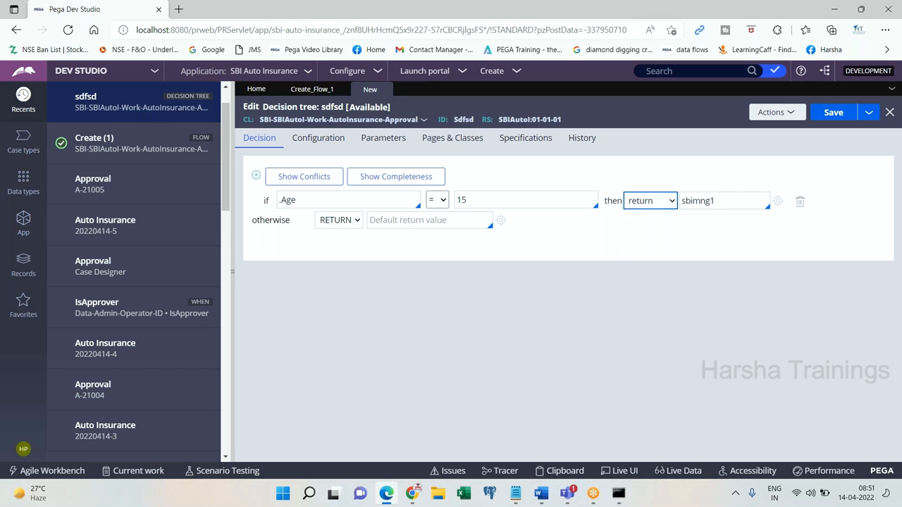
{"action": "left_click", "coordinate": [256, 174]}
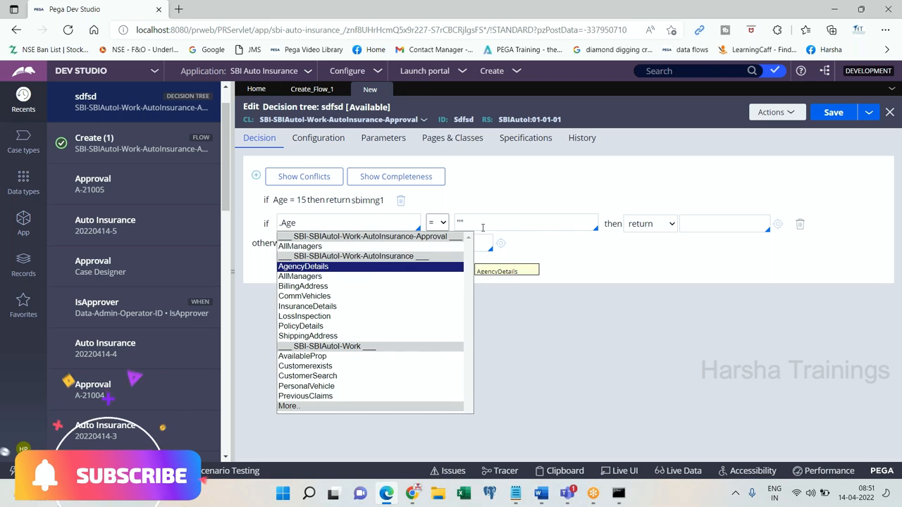
{"action": "type", "text": "20"}
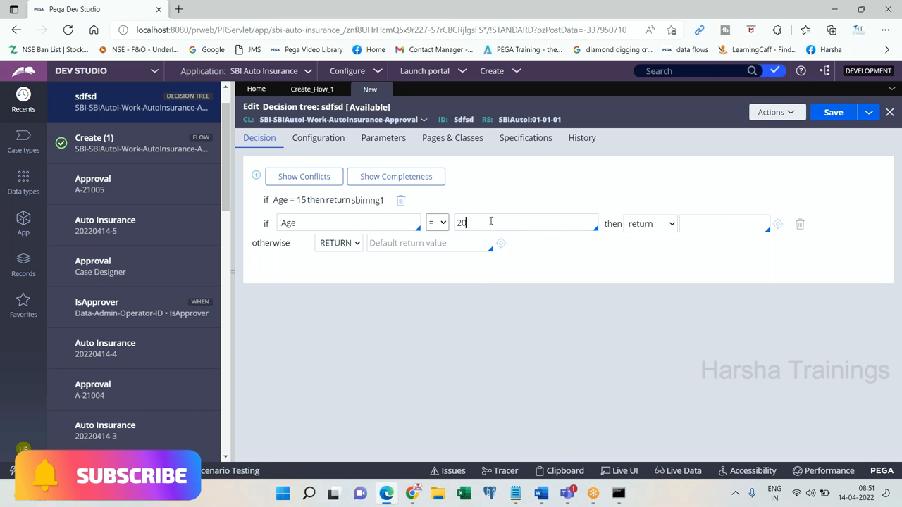
{"action": "type", "text": "sbimngr2"}
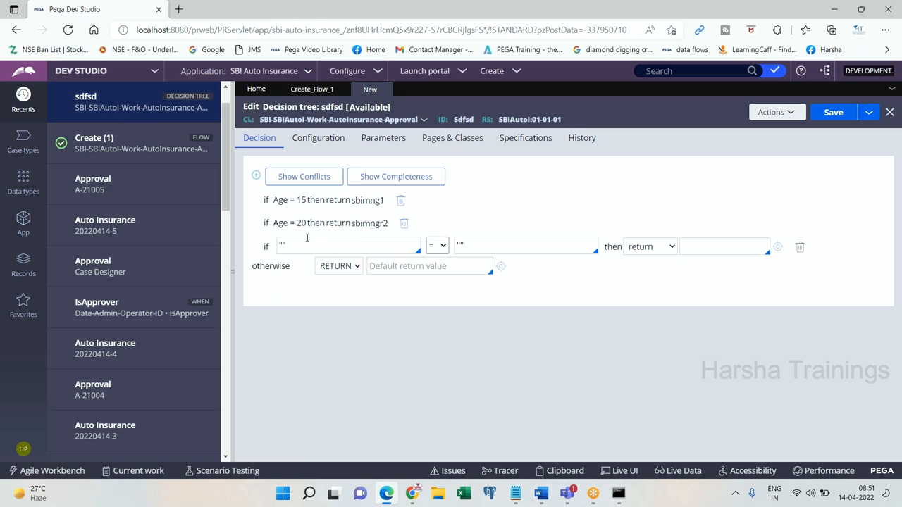
Return "sbilossinspQ" for .Age = 25 and "basket2" otherwise.
{"action": "type", "text": "AgencyDetails"}
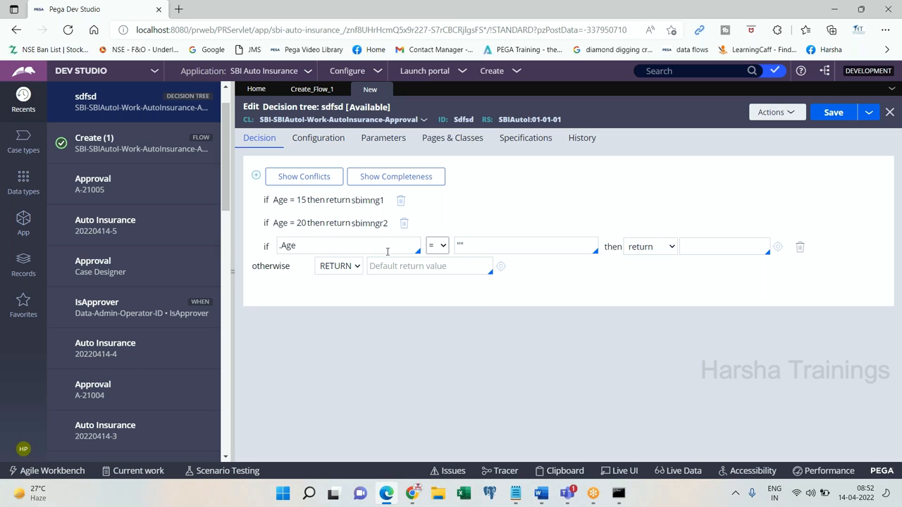
{"action": "type", "text": "2"}
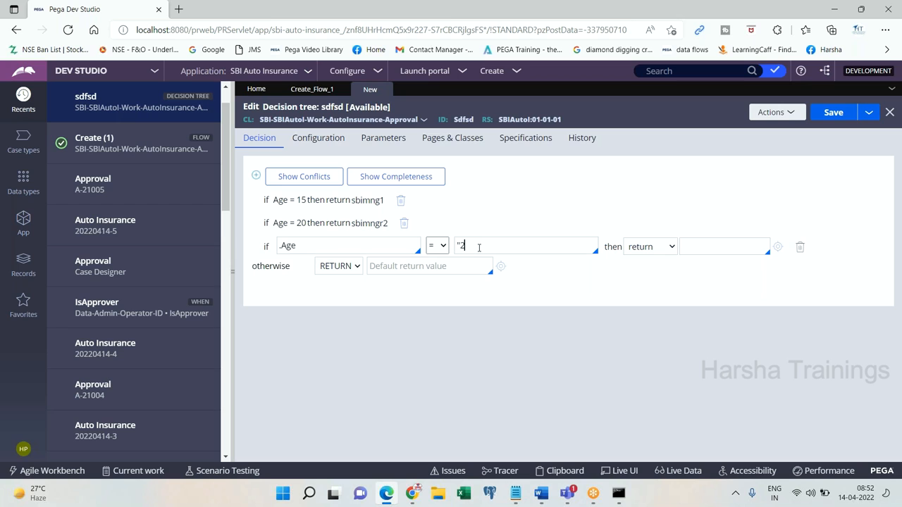
{"action": "type", "text": "5"}
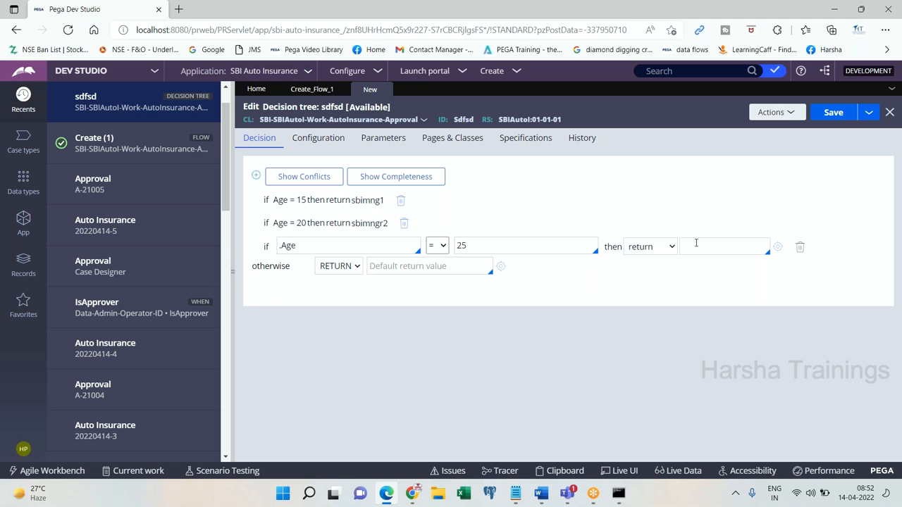
{"action": "type", "text": "lo"}
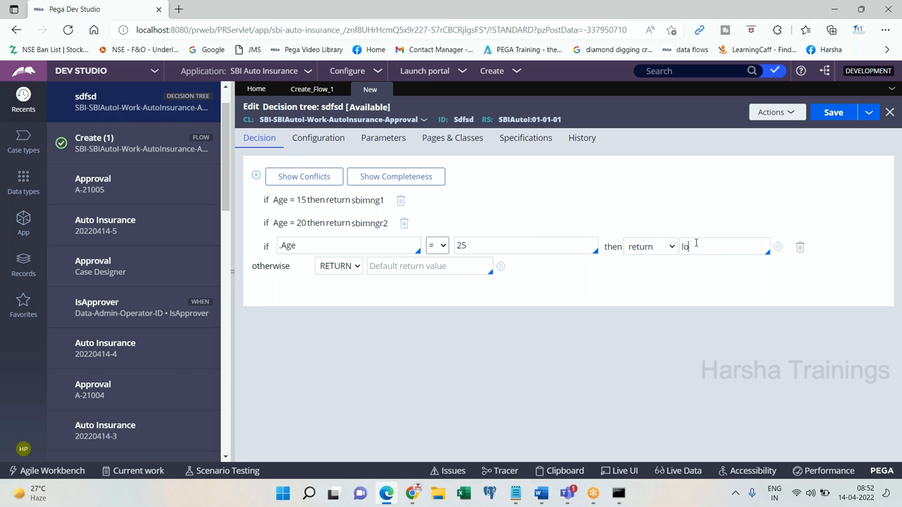
{"action": "type", "text": "w"}
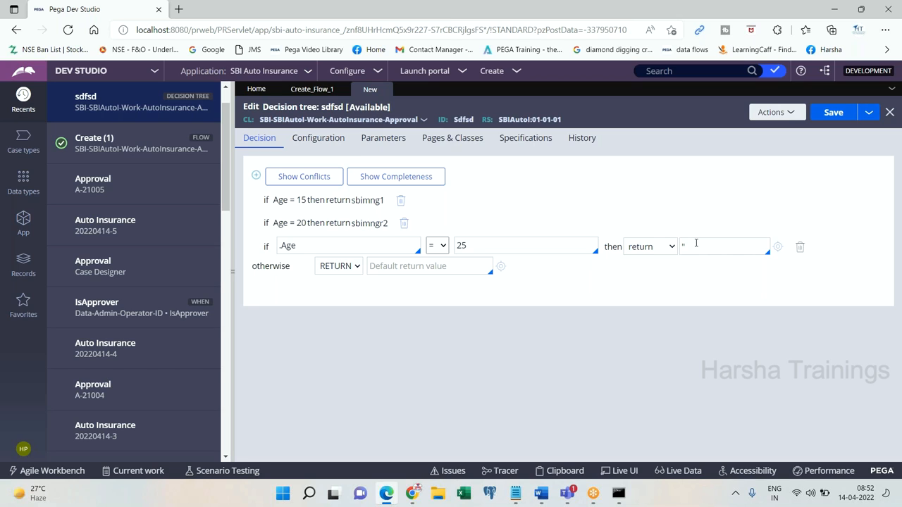
{"action": "type", "text": "sbiloss"}
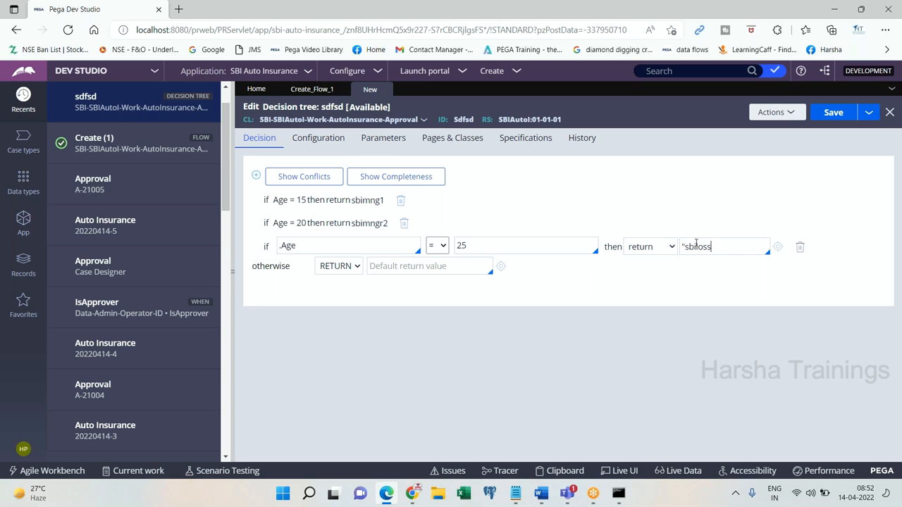
{"action": "type", "text": "insp"}
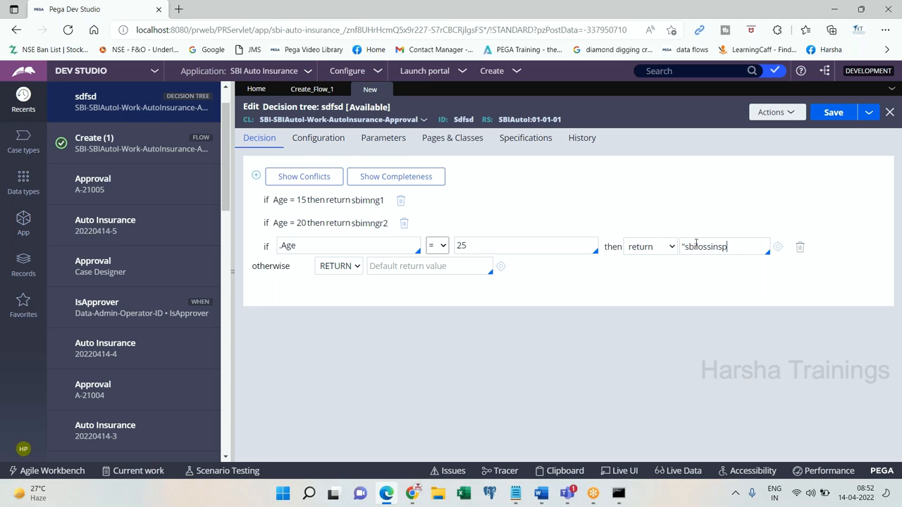
{"action": "type", "text": "Q"}
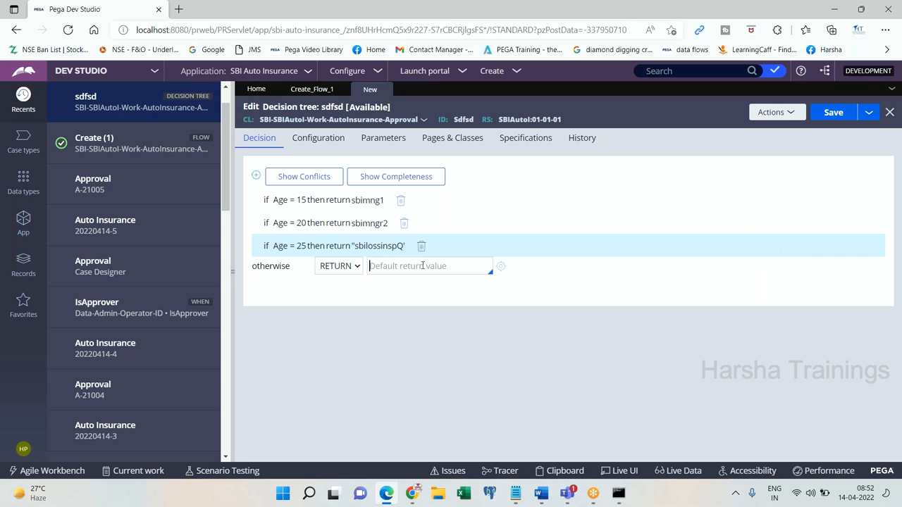
{"action": "type", "text": "\"basket2"}
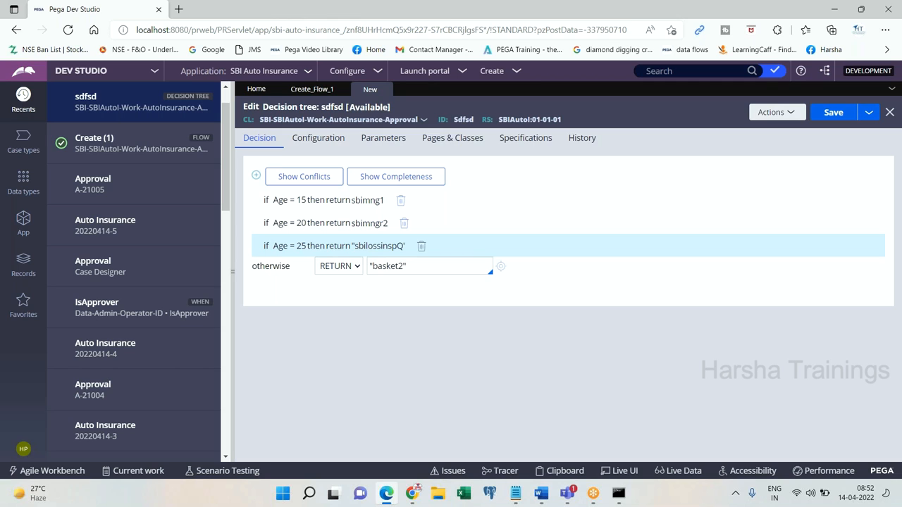
Return to the Create_Flow_1 flow's assignment properties.
{"action": "left_click", "coordinate": [311, 88]}
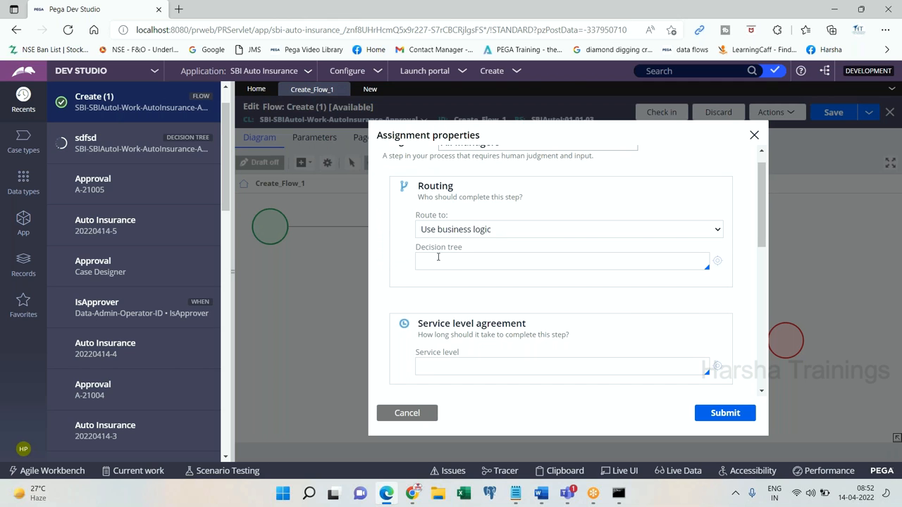
{"action": "mouse_move", "coordinate": [369, 89]}
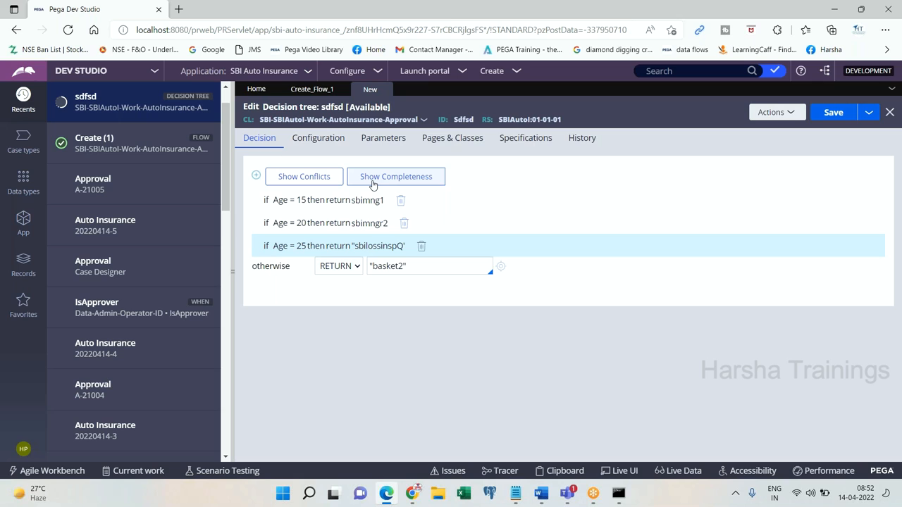
{"action": "mouse_move", "coordinate": [384, 88]}
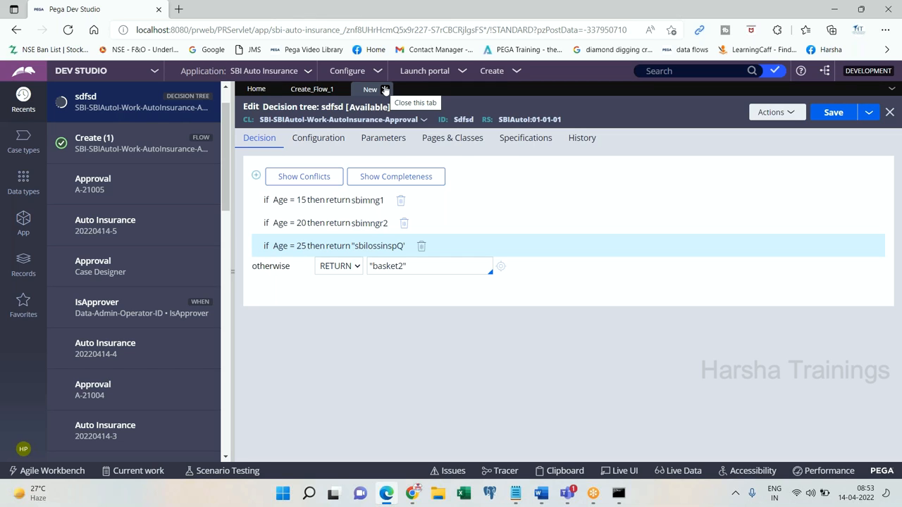
{"action": "mouse_move", "coordinate": [385, 90]}
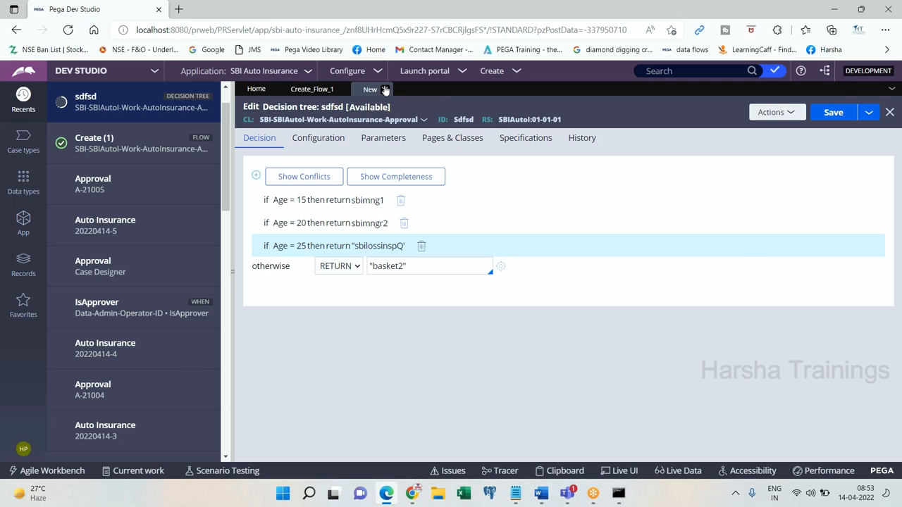